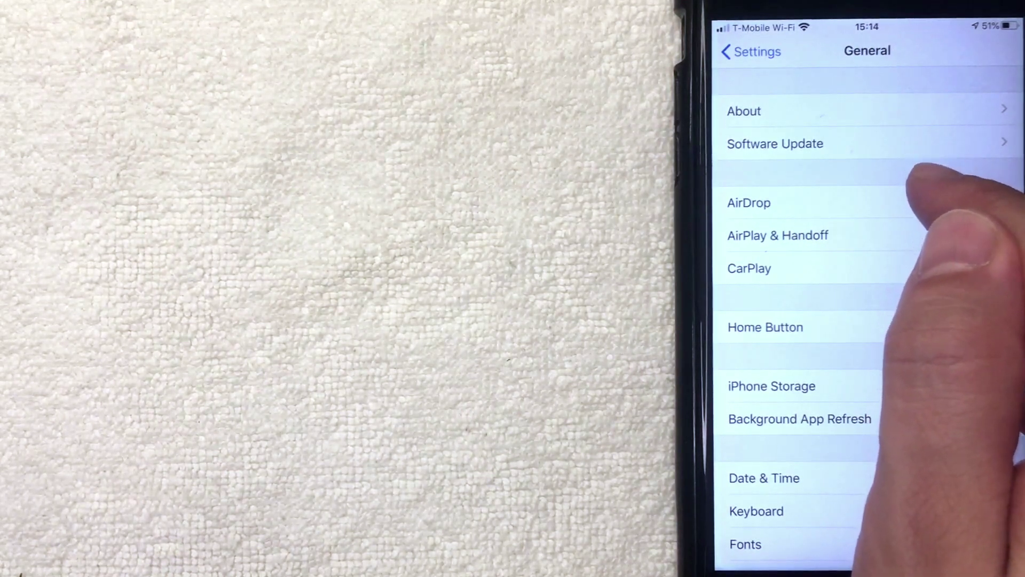
- Check Software Update, confirming iOS 13.4.1 is up to date with automatic updates on
left_click(775, 143)
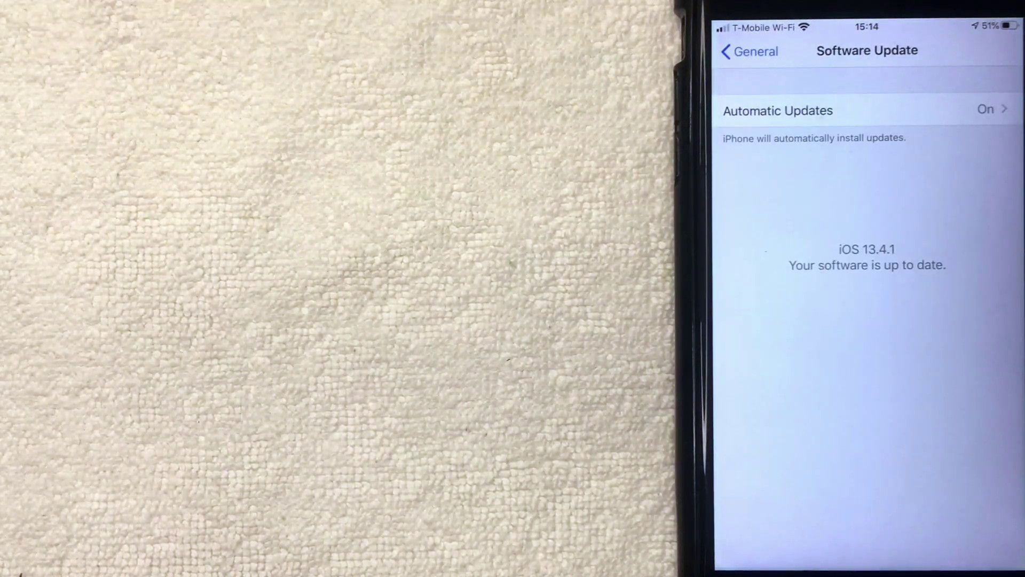